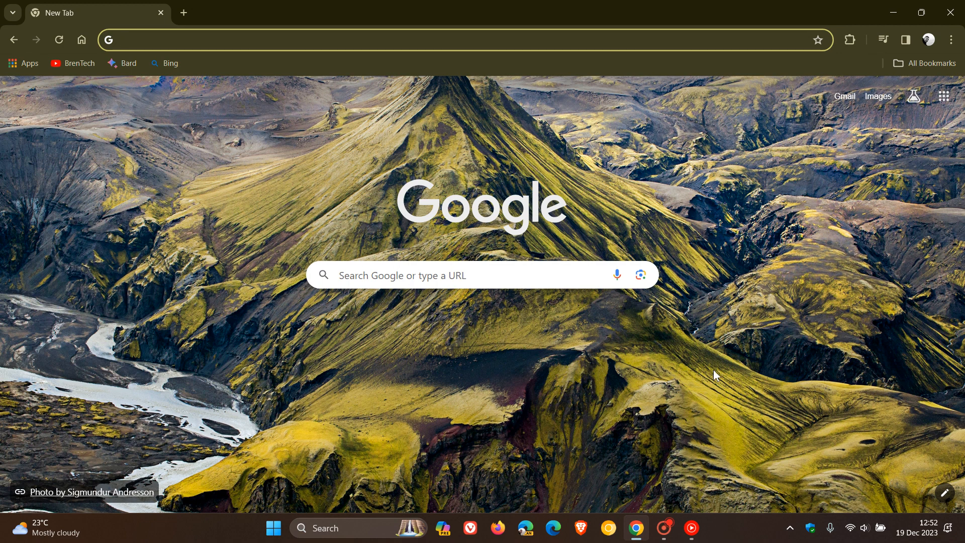
{"action": "mouse_move", "coordinate": [484, 324]}
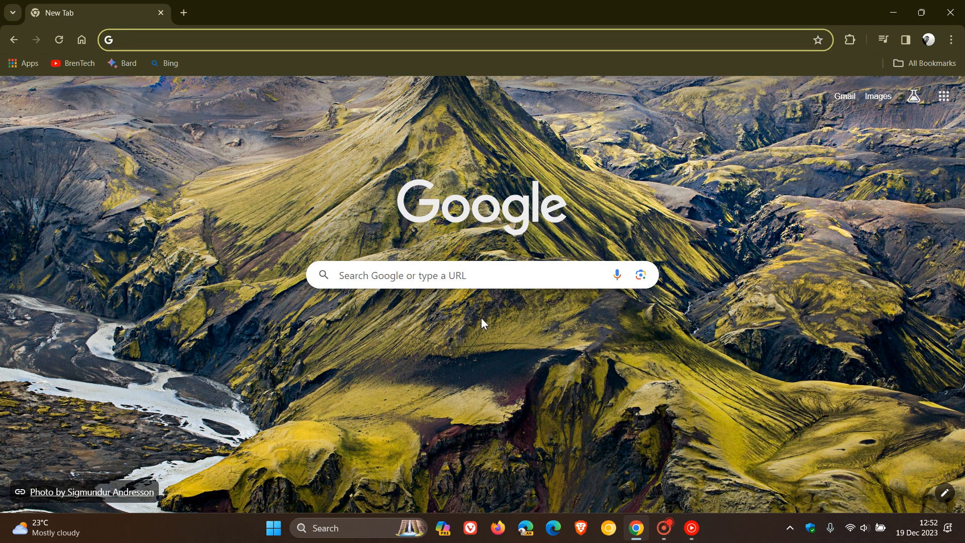
Activate the new tab page's Google search box to show the past 'speed test' suggestion.
{"action": "left_click", "coordinate": [479, 275]}
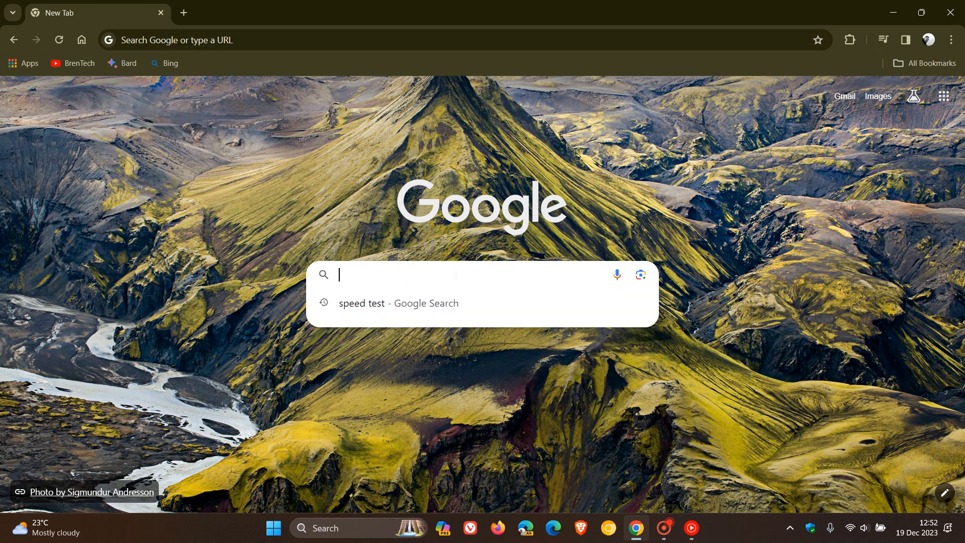
Search 'speed test', run Google's speed test widget, then close it mid-download.
{"action": "left_click", "coordinate": [399, 303]}
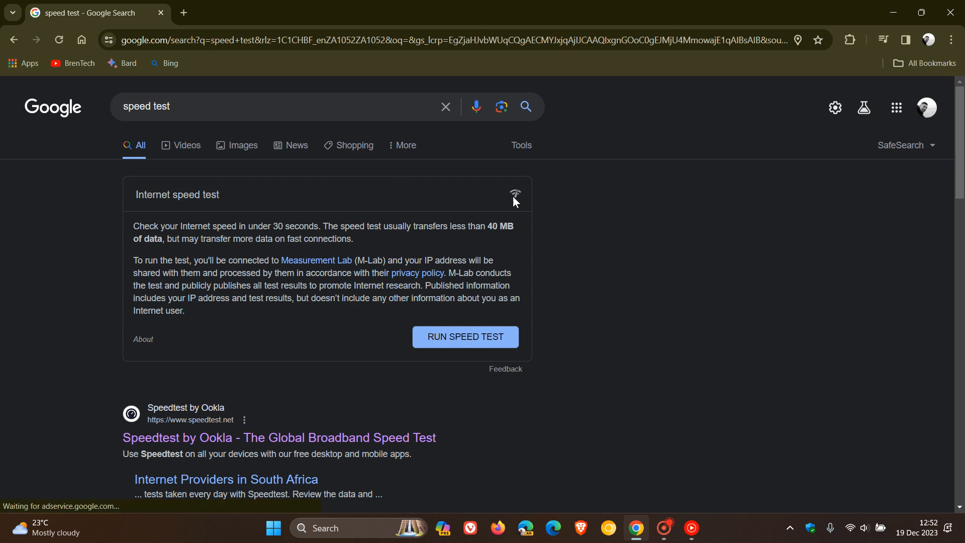
{"action": "mouse_move", "coordinate": [378, 252]}
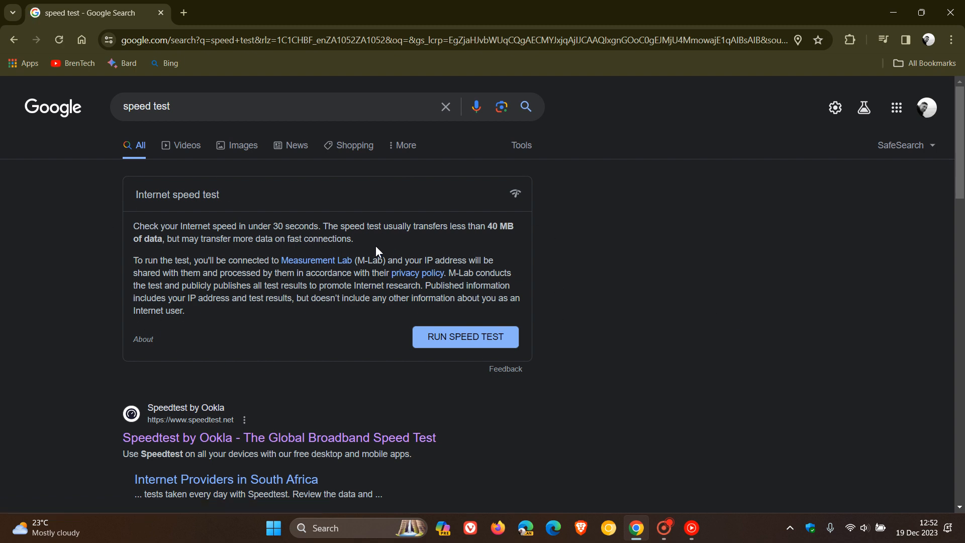
{"action": "left_click", "coordinate": [465, 336]}
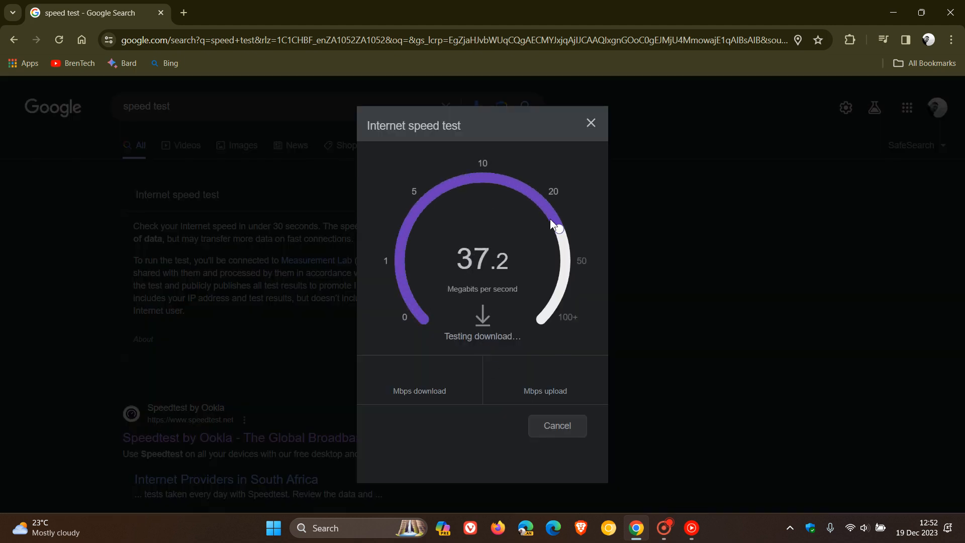
{"action": "mouse_move", "coordinate": [591, 128]}
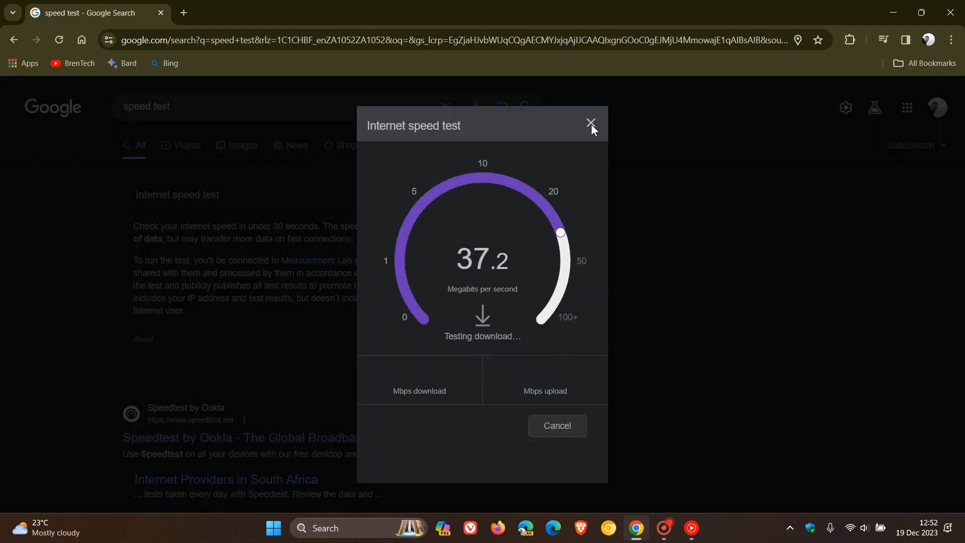
{"action": "left_click", "coordinate": [589, 123]}
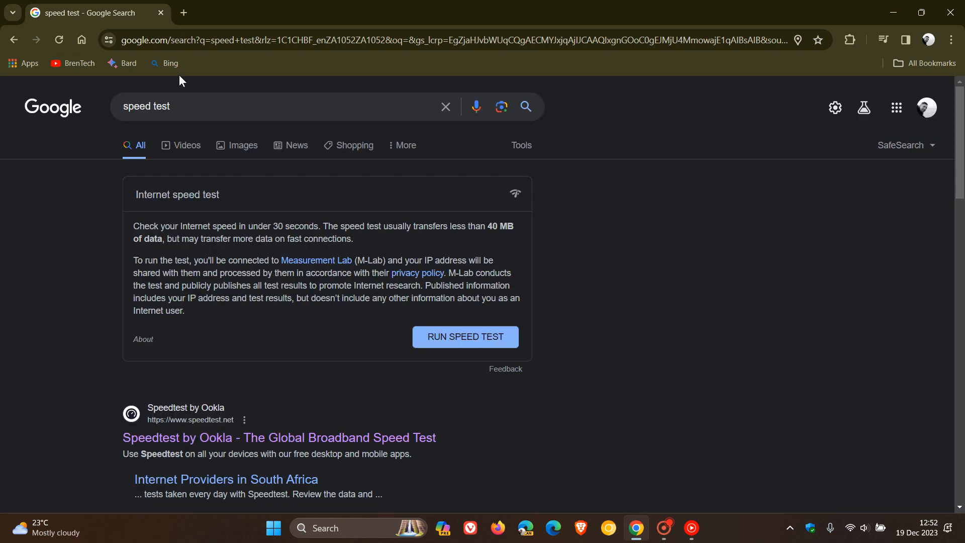
Search 'speedtest' with Bing and browse results including Speedtest by Ookla, Fast.com and MyBroadband.
{"action": "left_click", "coordinate": [171, 63]}
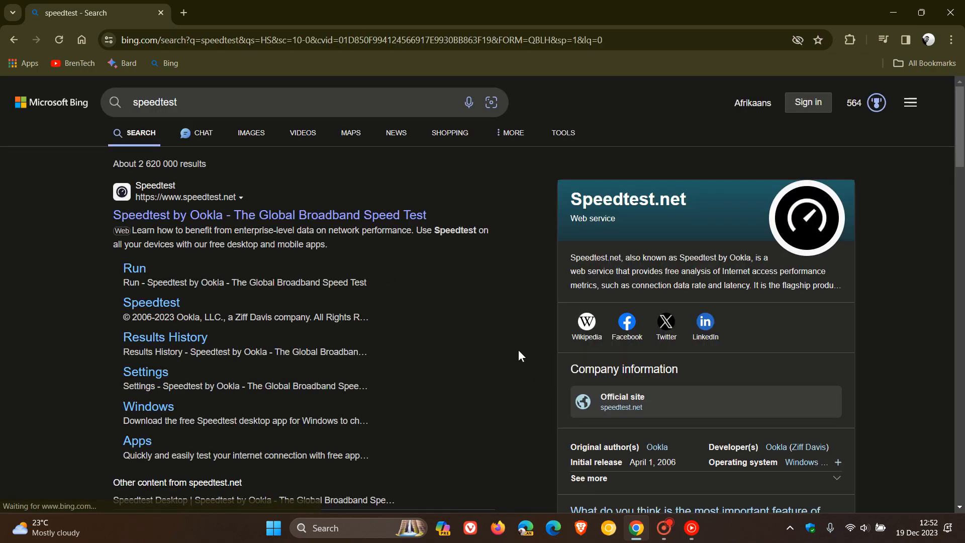
{"action": "scroll", "scroll_direction": "down", "scroll_amount": 3}
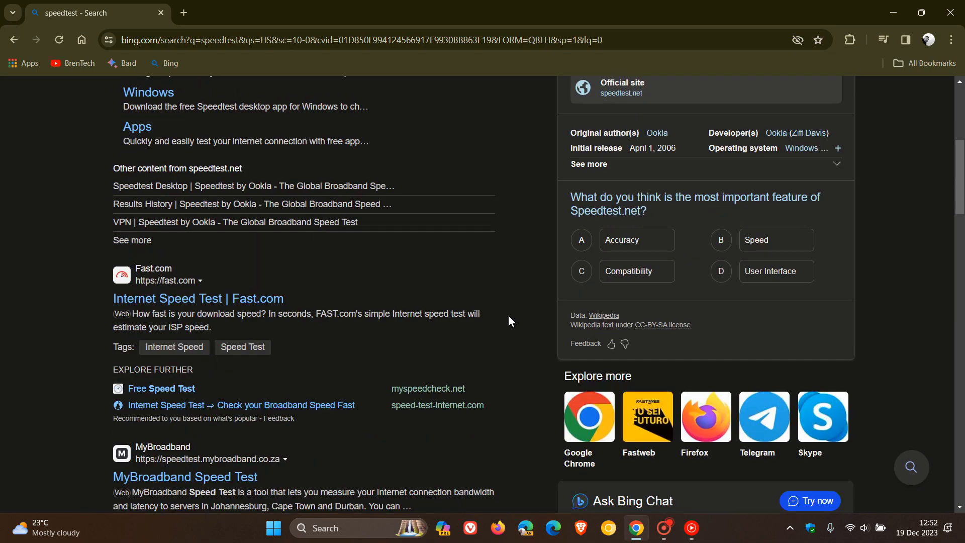
{"action": "scroll", "scroll_direction": "up", "scroll_amount": 3}
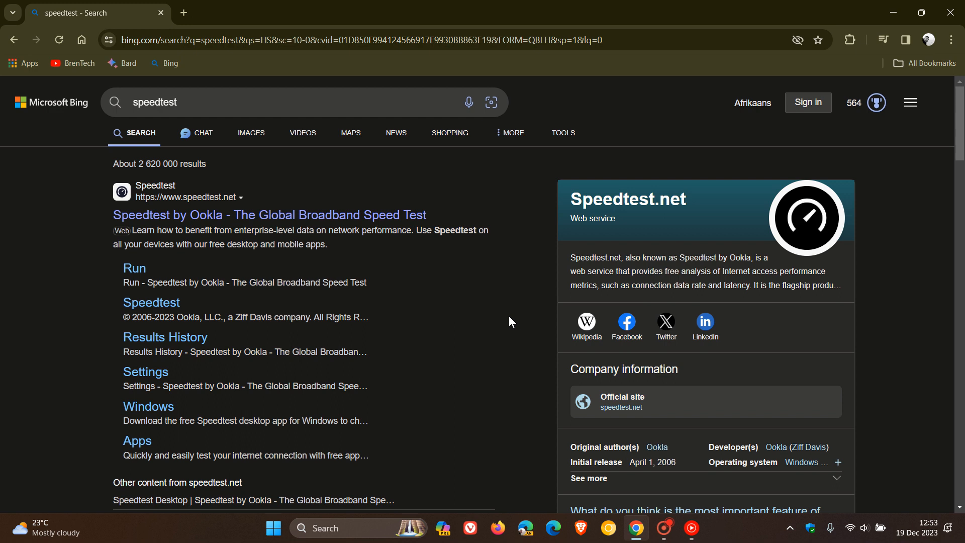
{"action": "mouse_move", "coordinate": [540, 285]}
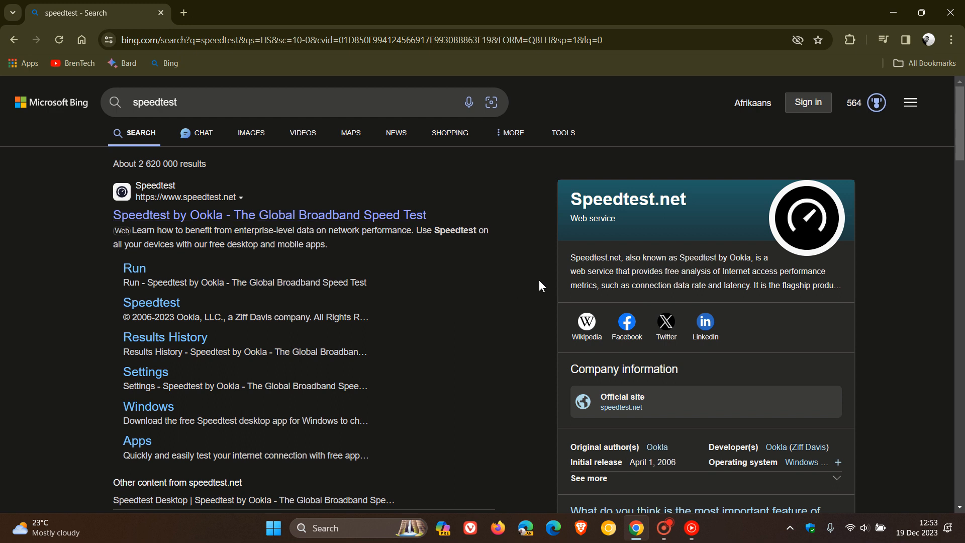
{"action": "mouse_move", "coordinate": [655, 220]}
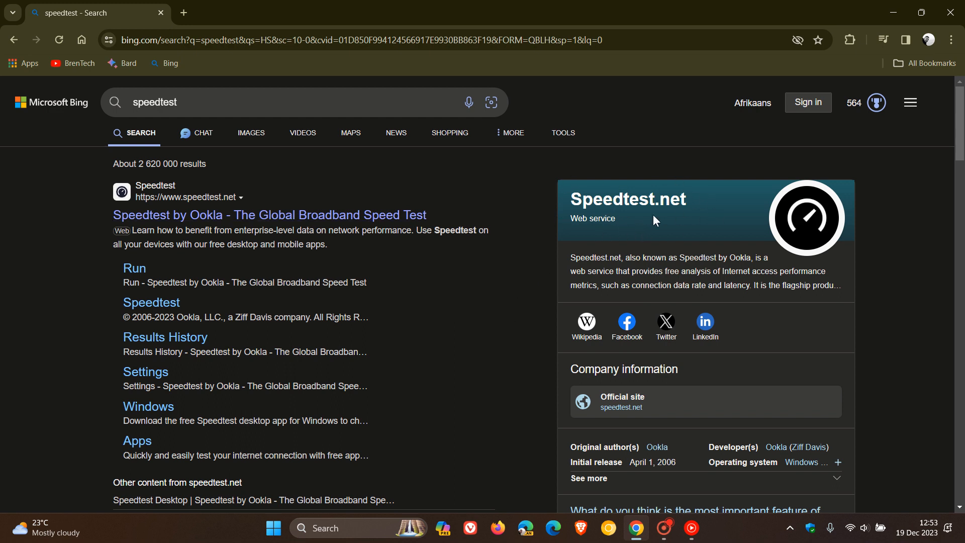
{"action": "mouse_move", "coordinate": [476, 217]}
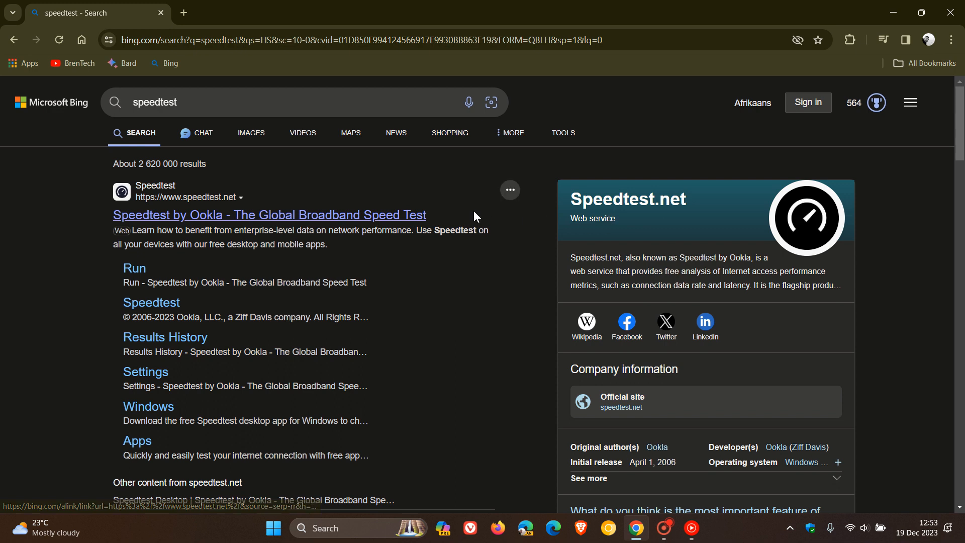
{"action": "mouse_move", "coordinate": [501, 325]}
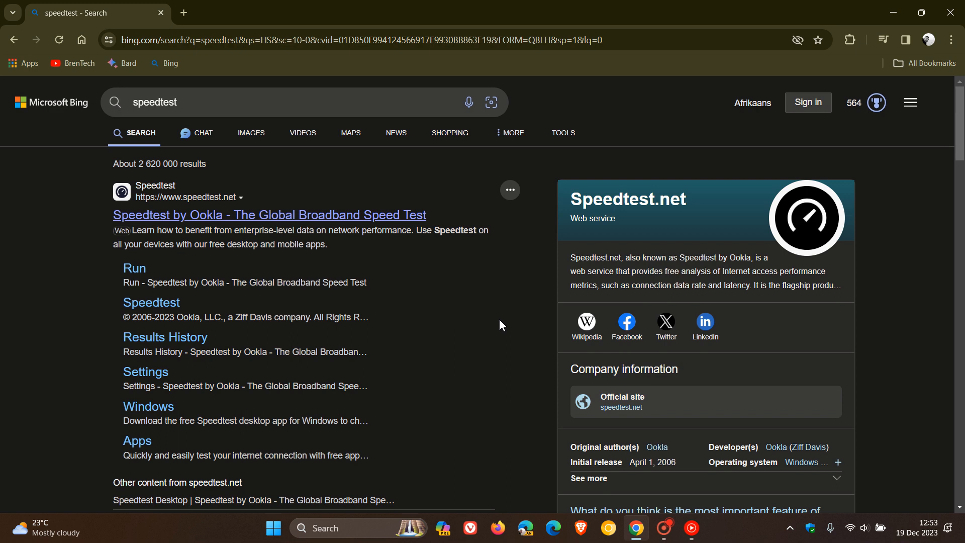
{"action": "mouse_move", "coordinate": [473, 335]}
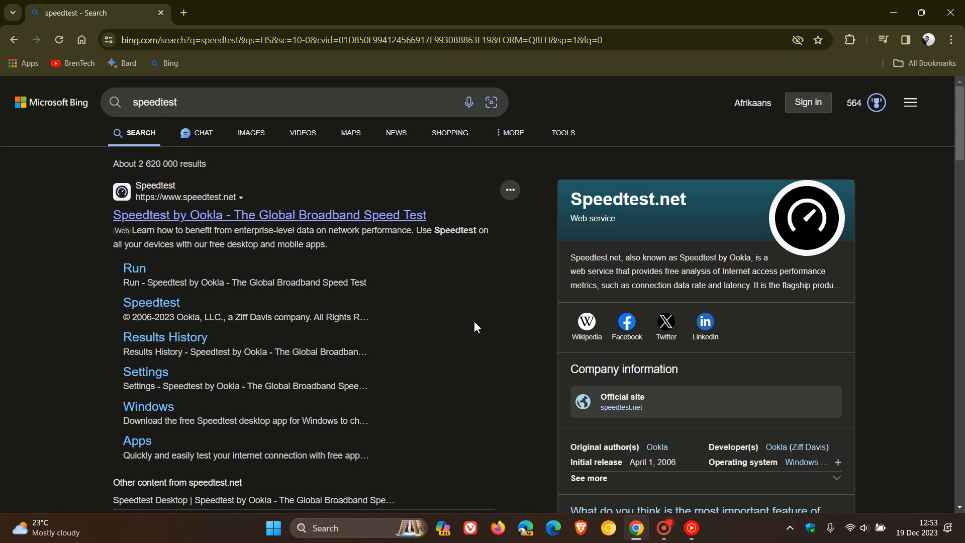
{"action": "scroll", "scroll_direction": "down", "scroll_amount": 3}
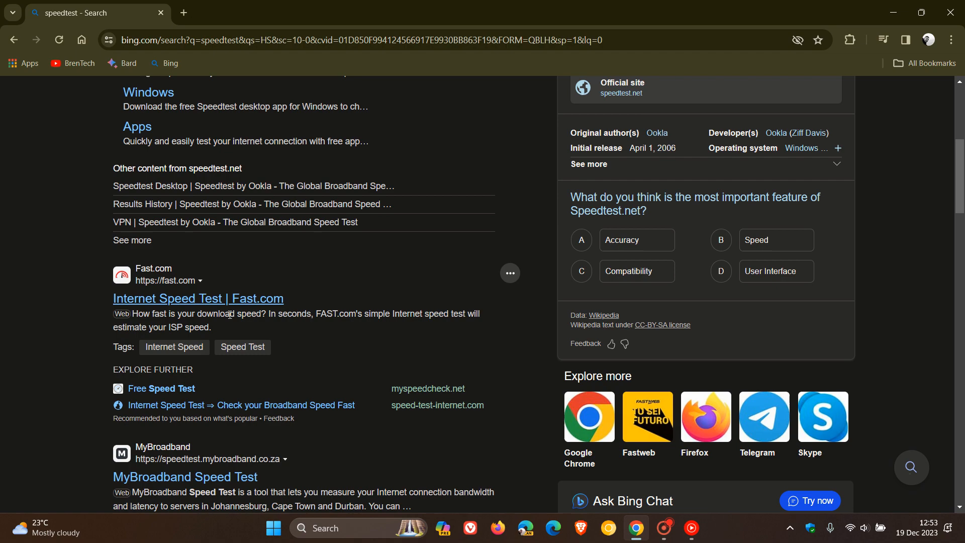
{"action": "scroll", "scroll_direction": "down", "scroll_amount": 3}
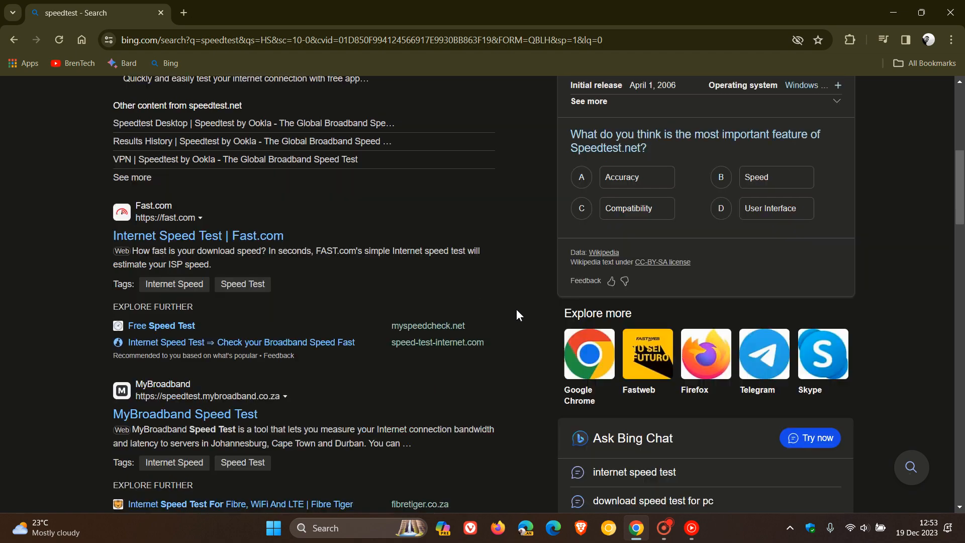
{"action": "scroll", "scroll_direction": "up", "scroll_amount": 3}
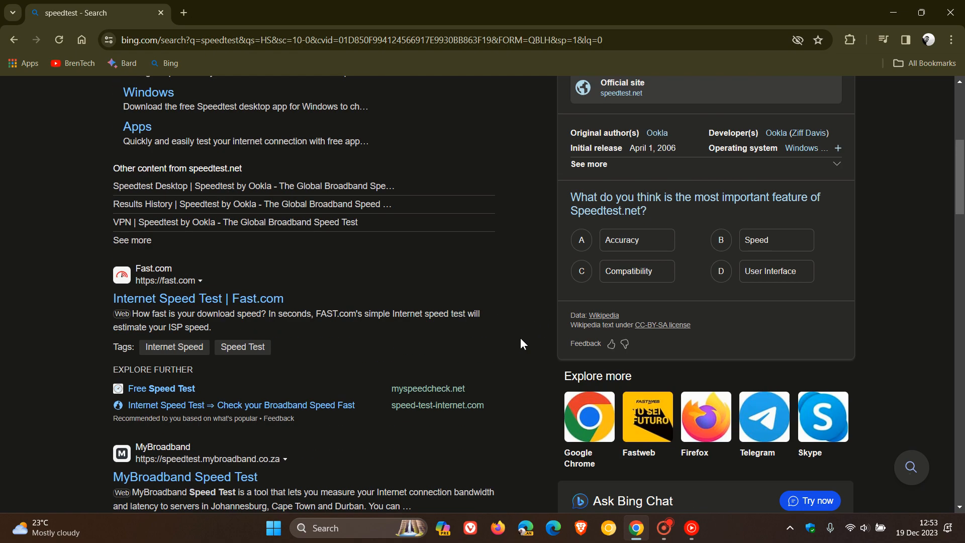
{"action": "scroll", "scroll_direction": "up", "scroll_amount": 3}
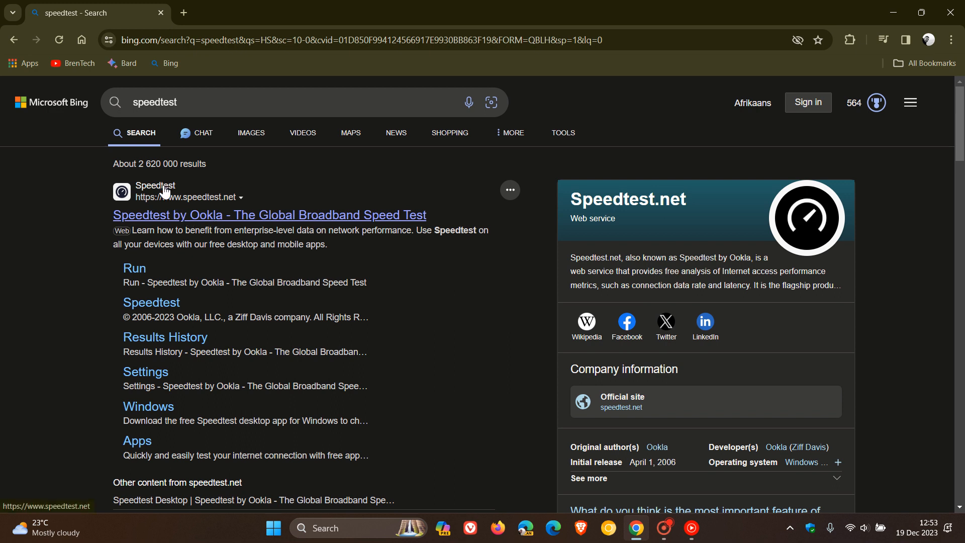
Open the Speedtest by Ookla result and start a test on speedtest.net.
{"action": "left_click", "coordinate": [269, 215]}
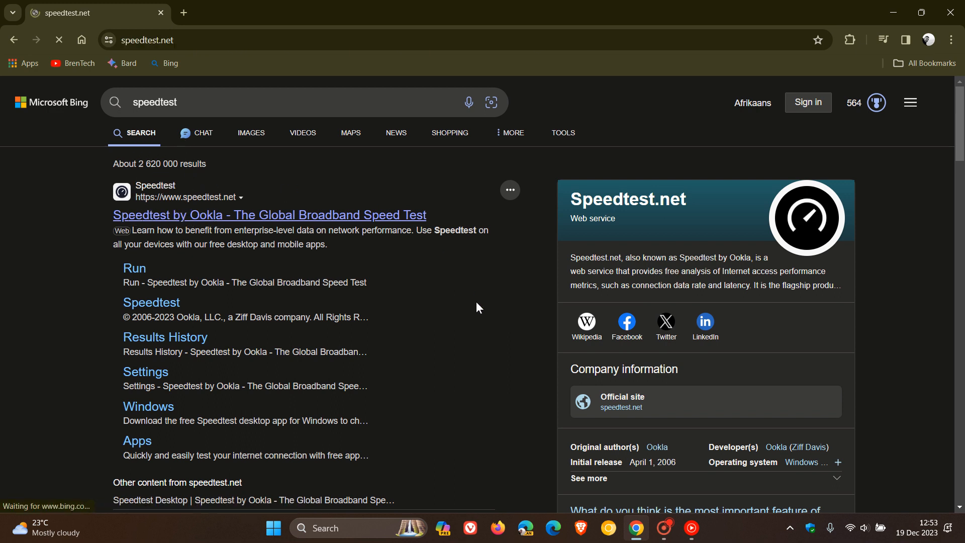
{"action": "left_click", "coordinate": [269, 214]}
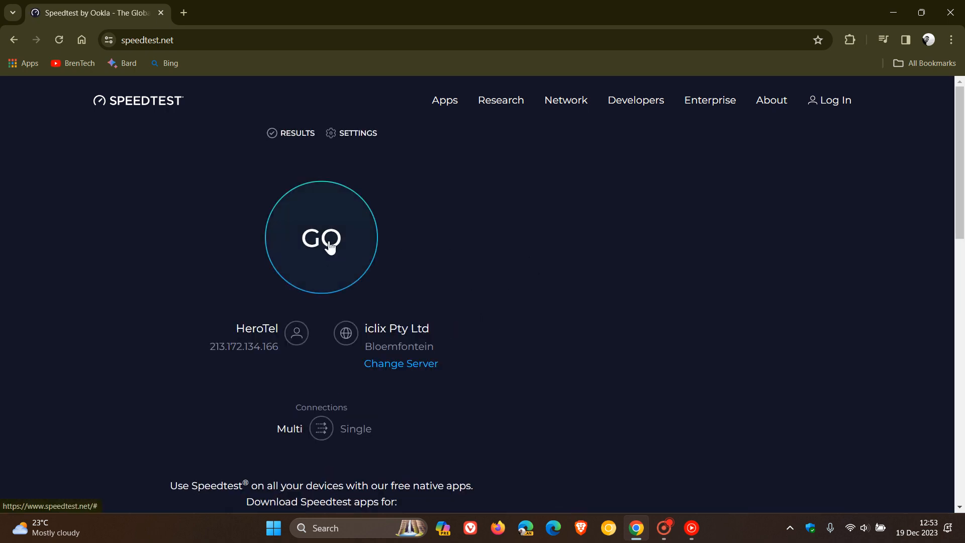
{"action": "left_click", "coordinate": [321, 238]}
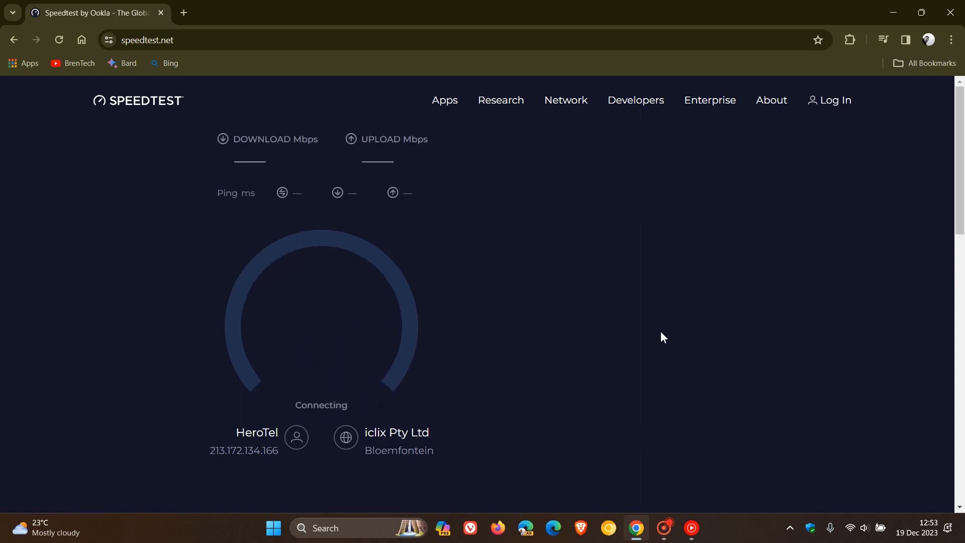
{"action": "mouse_move", "coordinate": [651, 326]}
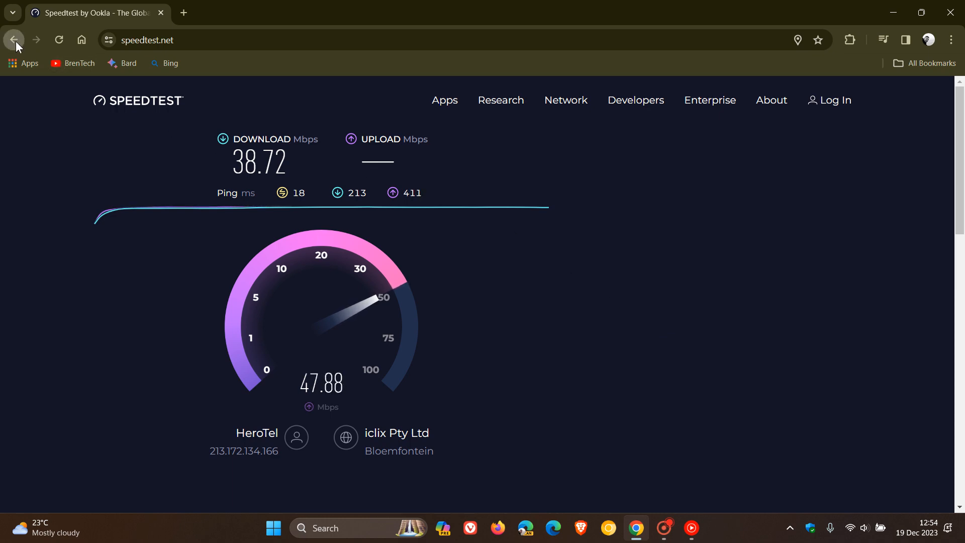
Go back to Bing's 'speedtest' results after the 38.72 Mbps, 18 ms test.
{"action": "left_click", "coordinate": [14, 40]}
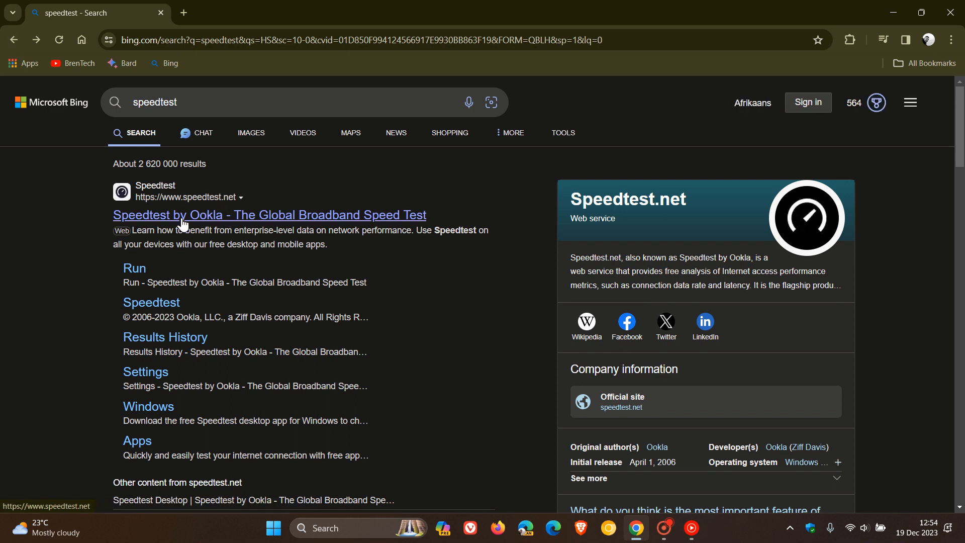
{"action": "mouse_move", "coordinate": [499, 308]}
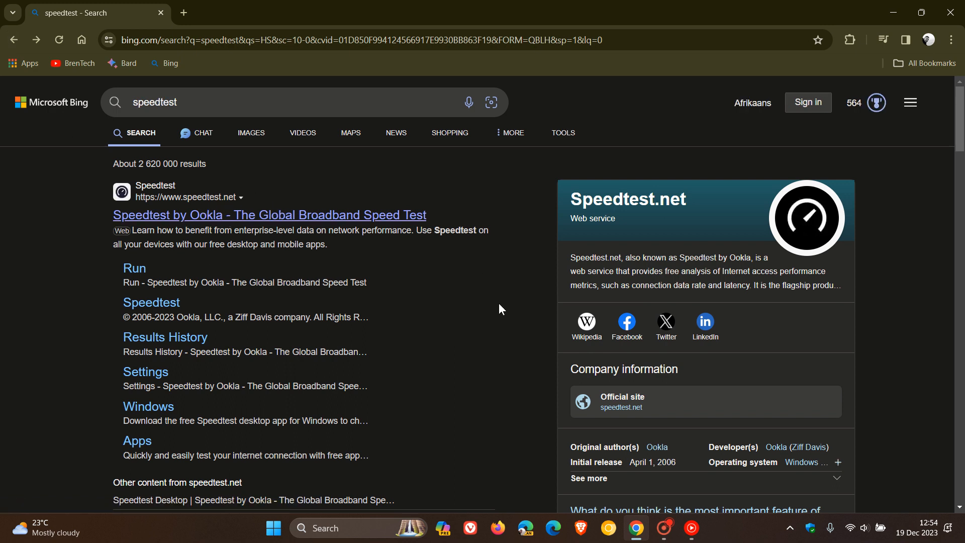
{"action": "mouse_move", "coordinate": [523, 273]}
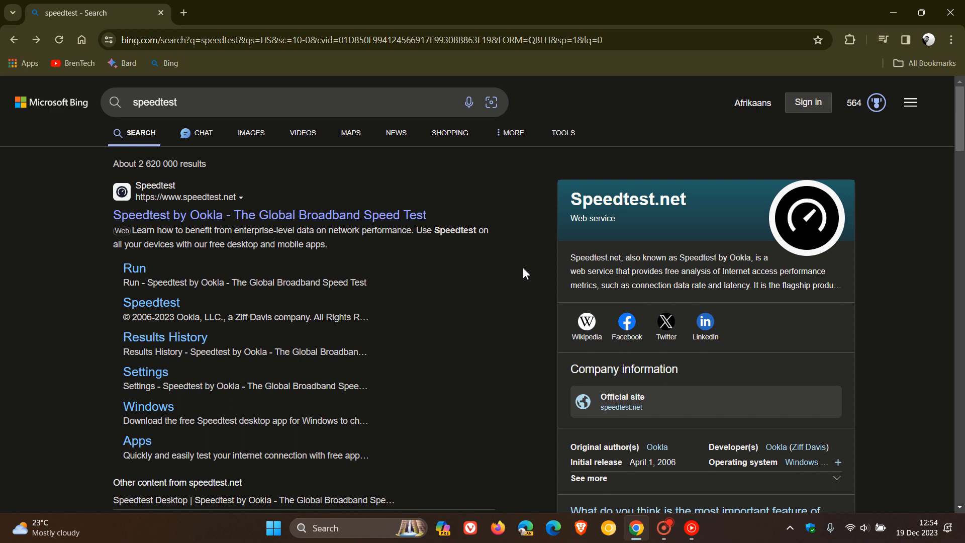
{"action": "mouse_move", "coordinate": [218, 215]}
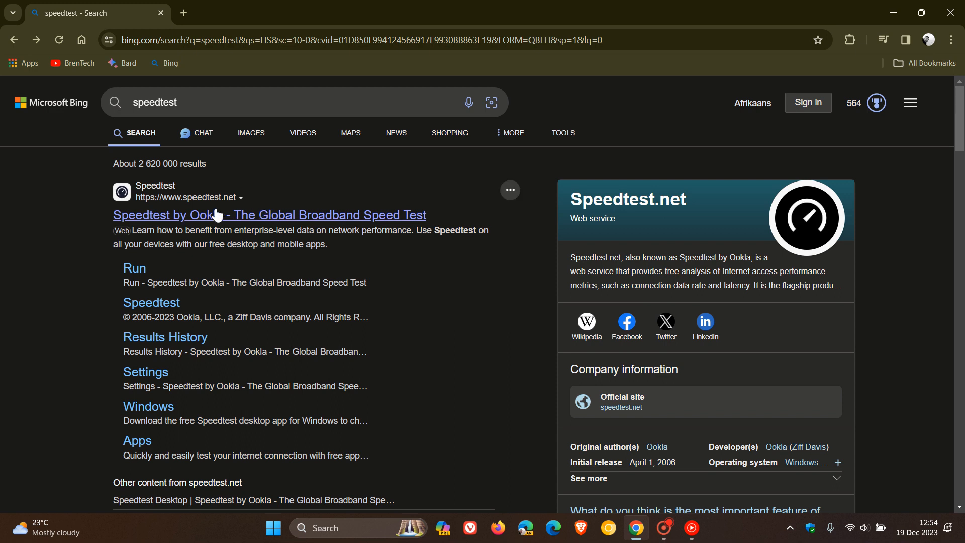